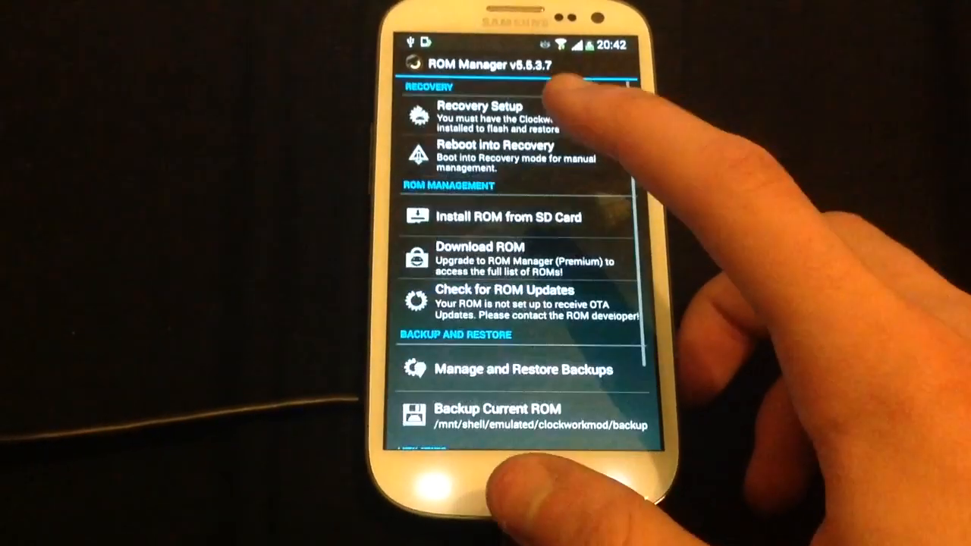
# Open Recovery Setup from ROM Manager's main screen
pyautogui.click(493, 114)
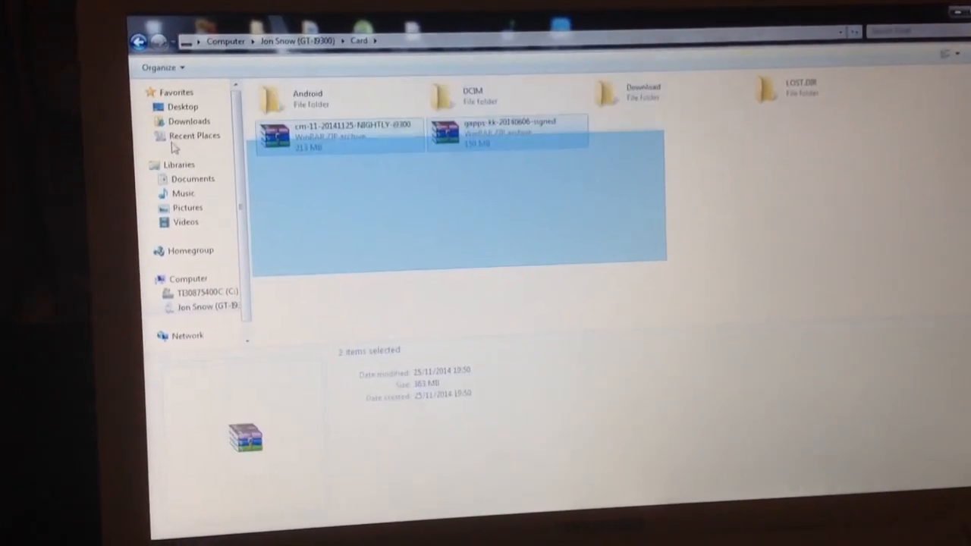
# Return to the phone's storage drives and open the SD Card folder to confirm the cm-11 and GApps zips
pyautogui.click(493, 220)
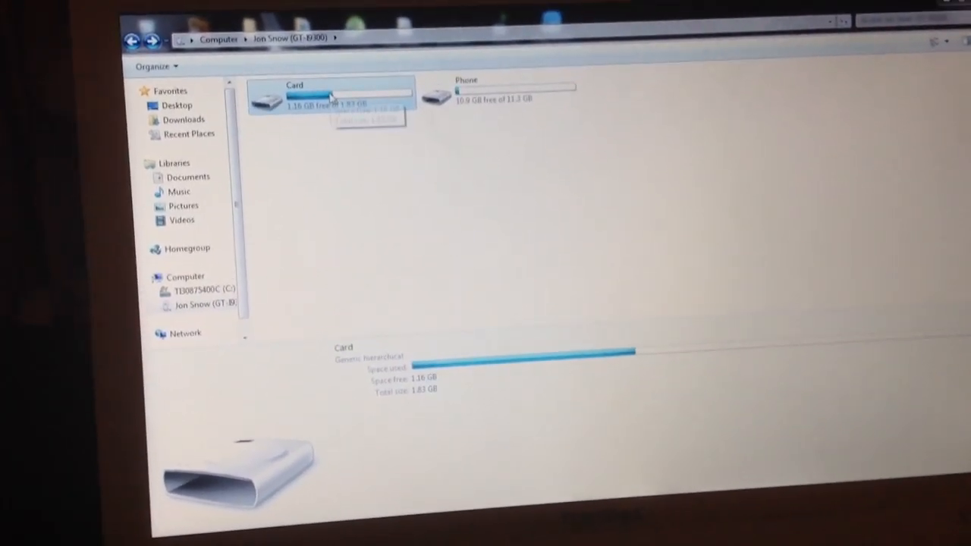
pyautogui.doubleClick(332, 95)
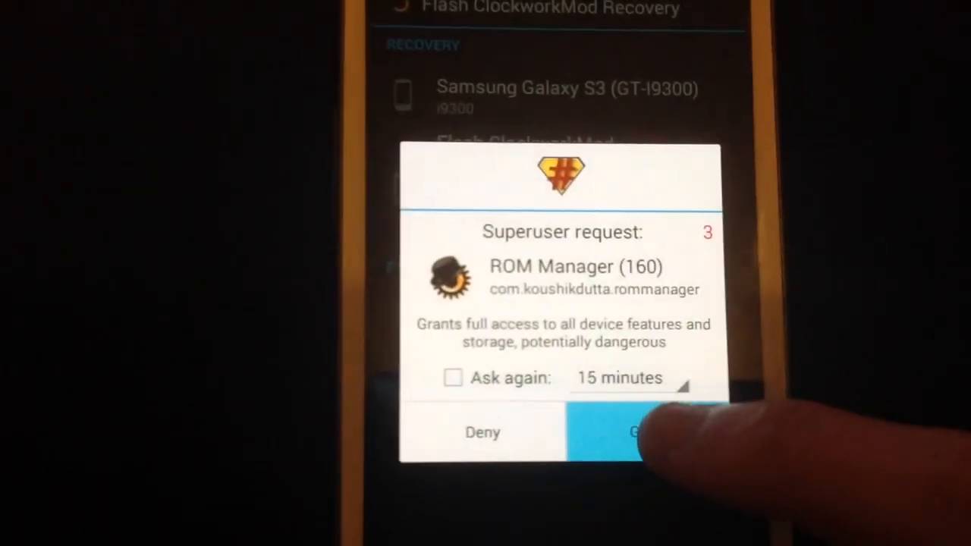
# Grant ROM Manager superuser access and acknowledge the successful ClockworkMod flash on the Galaxy S3
pyautogui.click(645, 433)
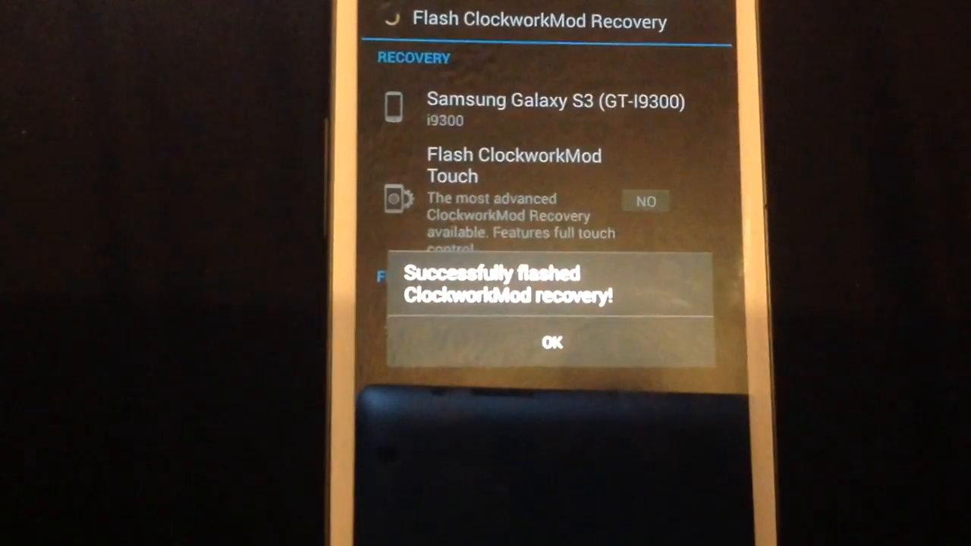
pyautogui.click(552, 342)
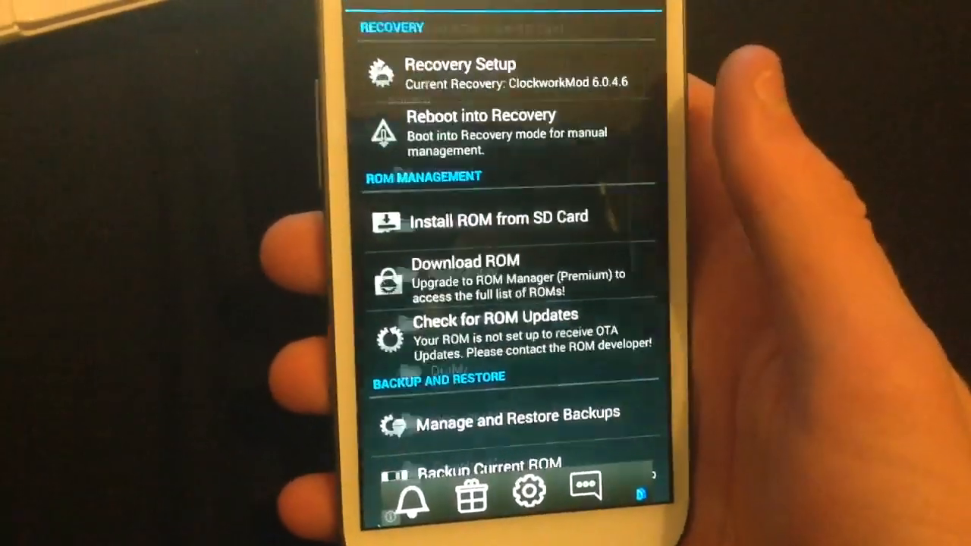
# Open Install ROM from SD Card in ROM Manager
pyautogui.click(494, 218)
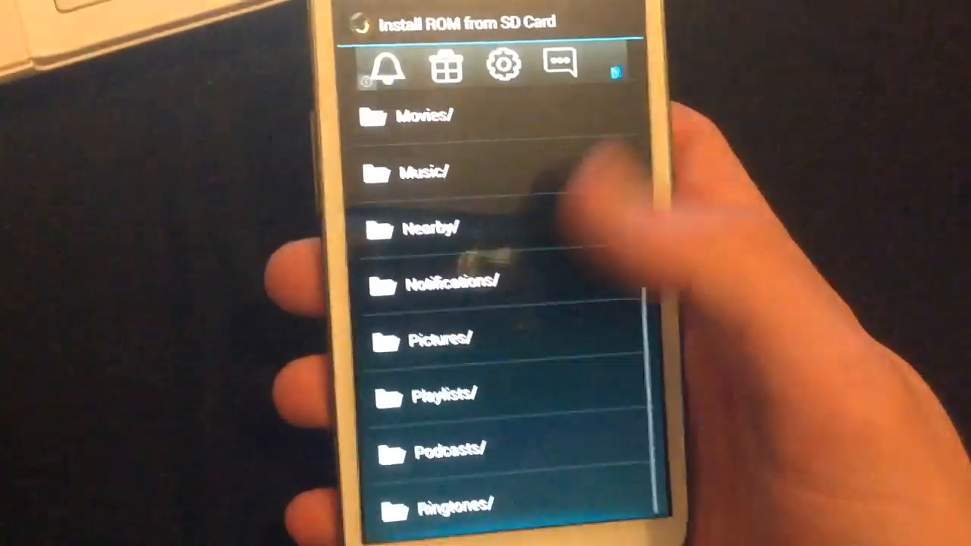